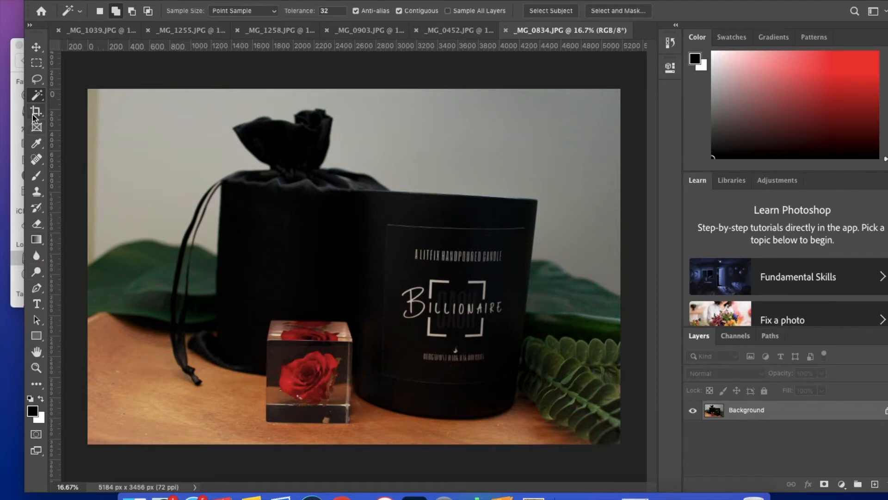
Step: Crop a narrow strip off the _MG_0834 photo's left edge, leaving it 4842 px wide
click(36, 112)
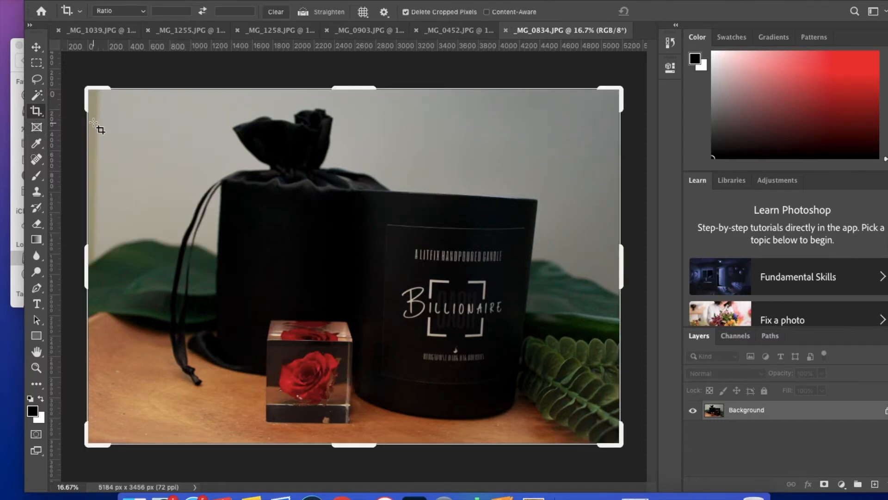
mouse_move(167, 334)
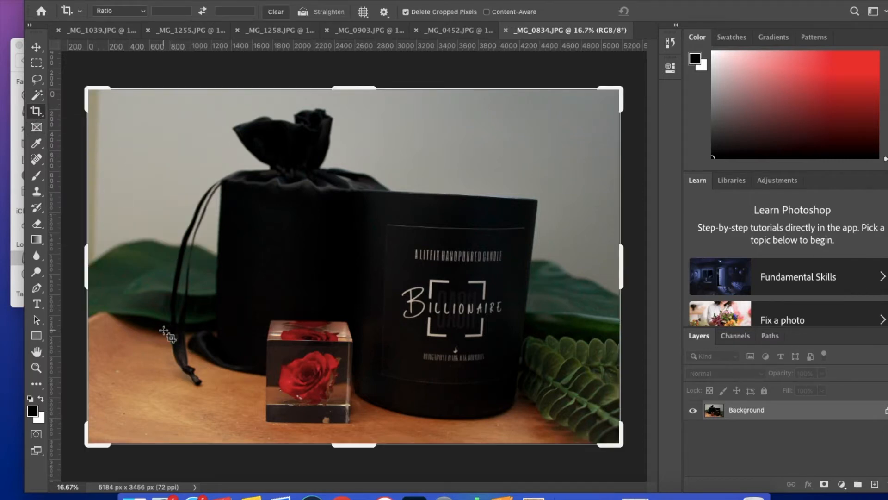
drag(85, 253, 106, 252)
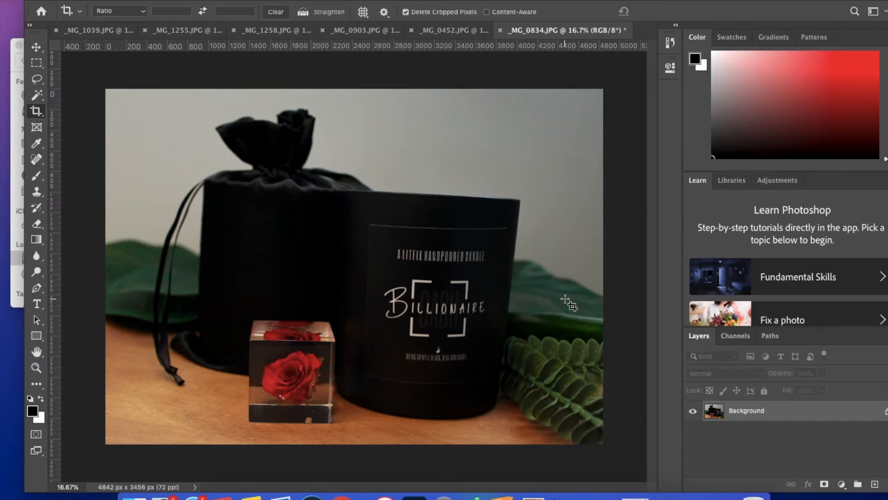
mouse_move(493, 208)
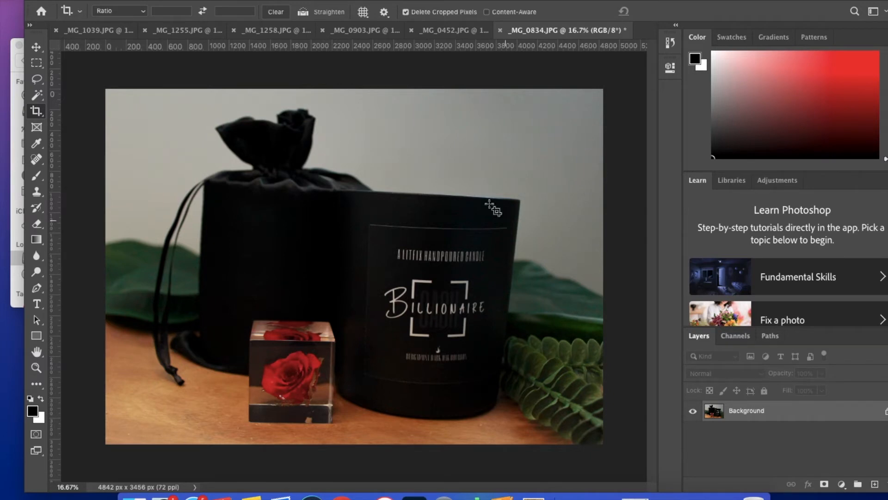
Step: Apply a tonal adjustment from Image > Adjustments to brighten the cropped photo
click(174, 12)
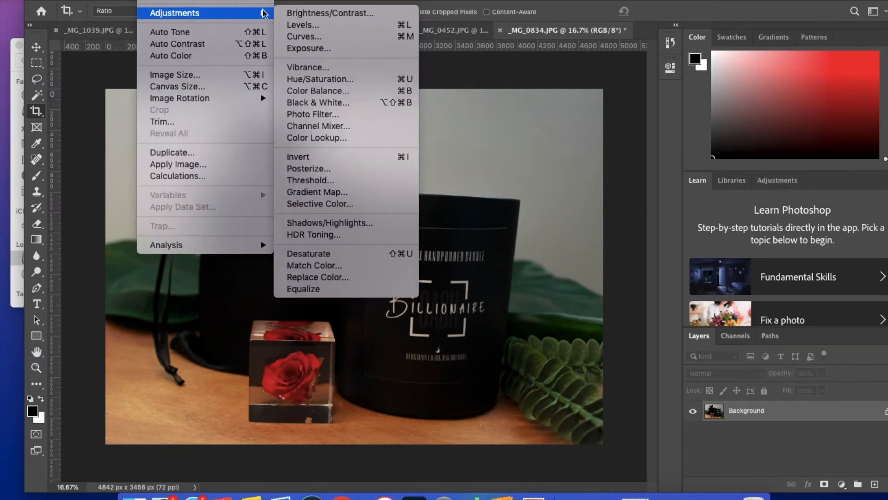
click(329, 12)
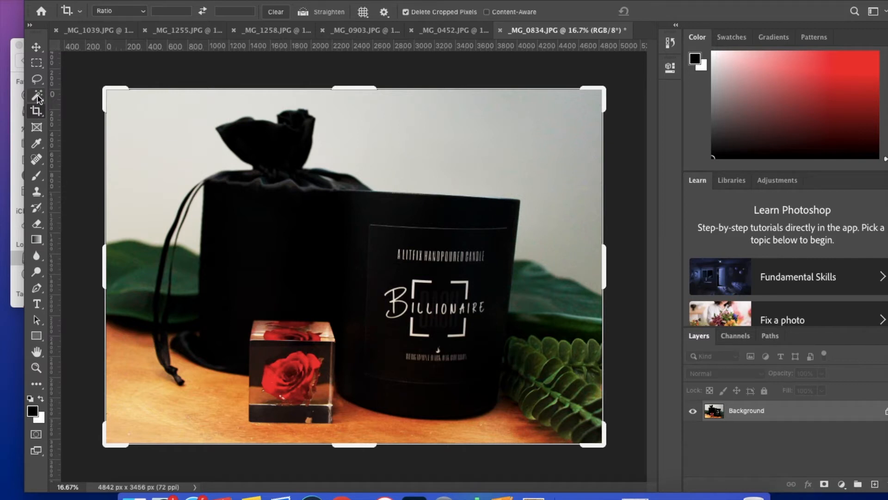
Step: Magic Wand-select the pale wall behind the bag and candle box, including the remaining wall area
click(36, 96)
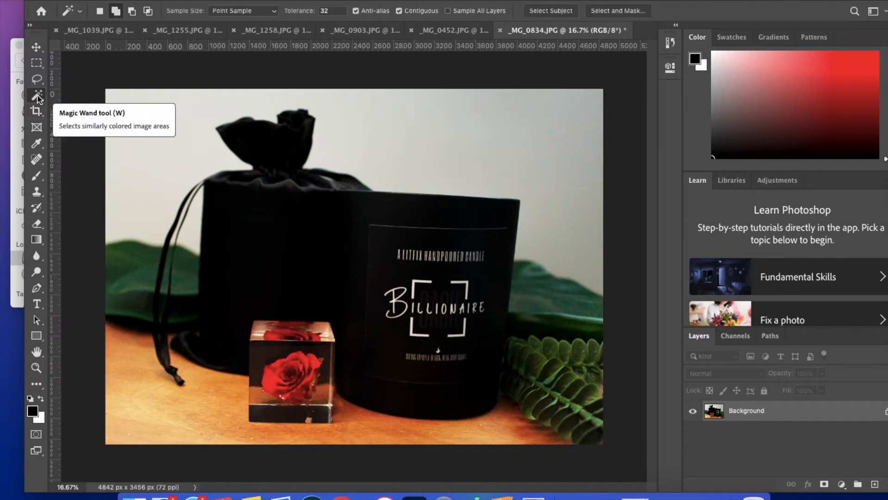
mouse_move(625, 431)
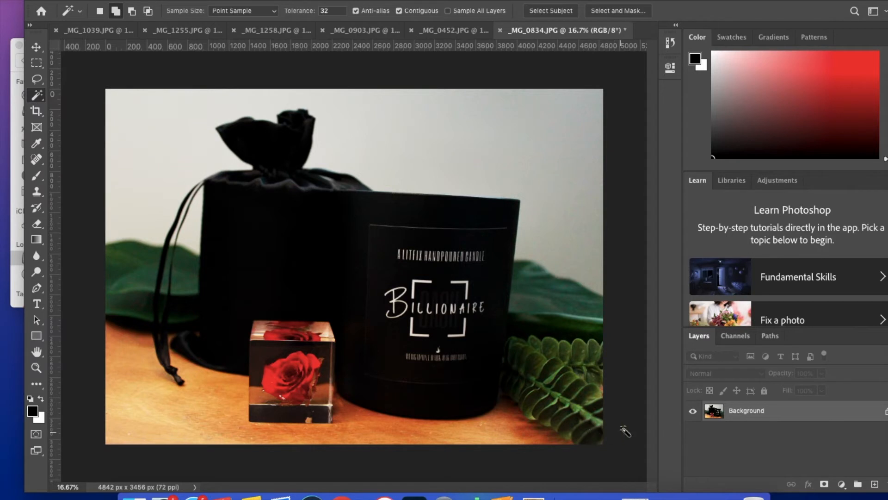
mouse_move(172, 153)
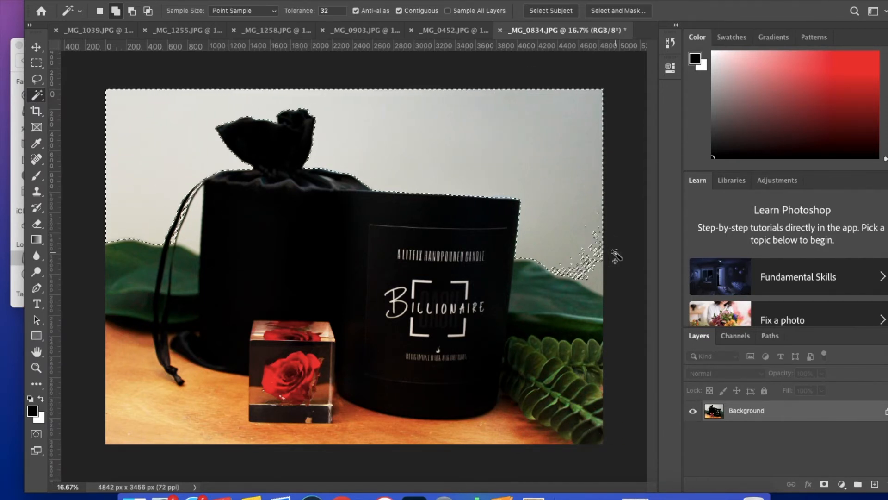
click(258, 153)
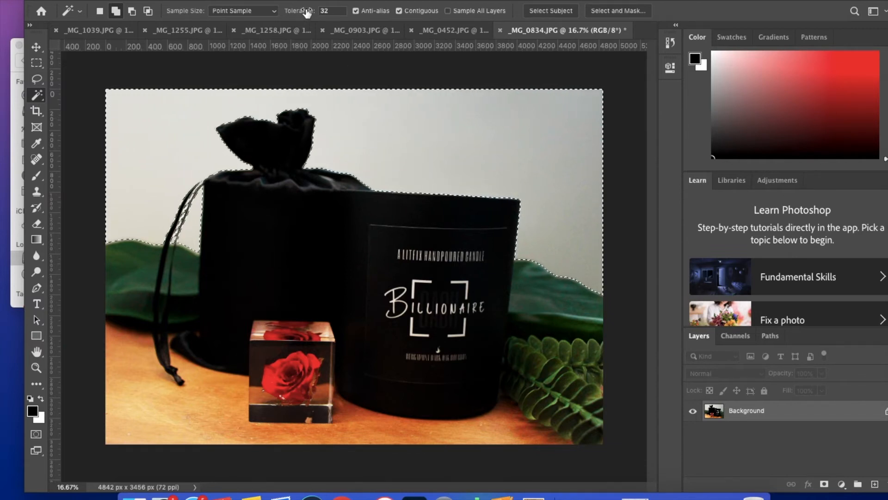
mouse_move(337, 10)
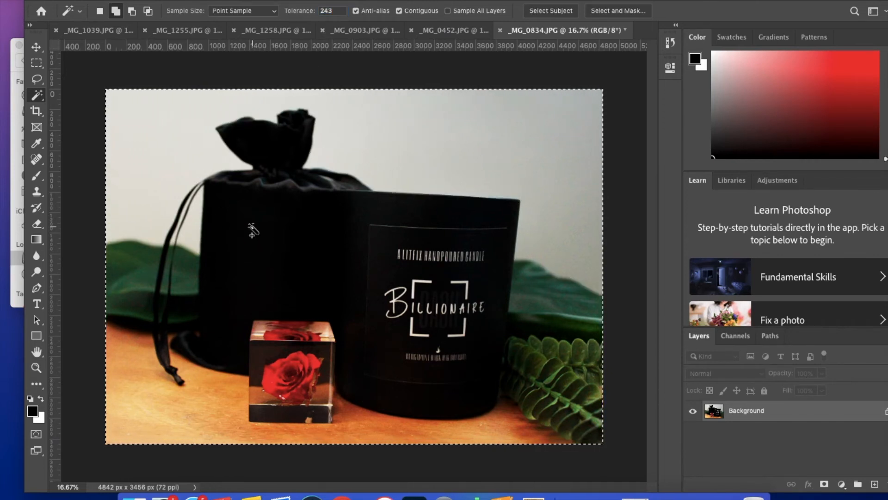
mouse_move(255, 232)
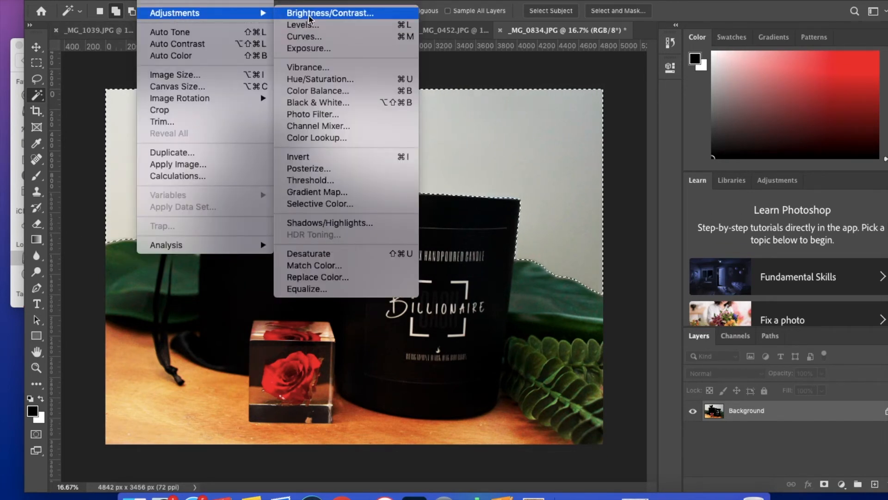
Step: Apply Brightness 65 and Contrast 40 to the selected wall
click(331, 12)
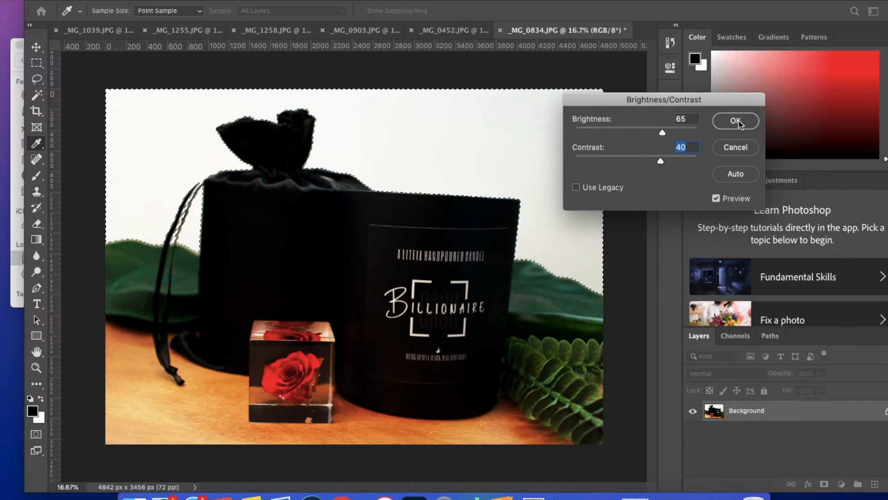
click(736, 121)
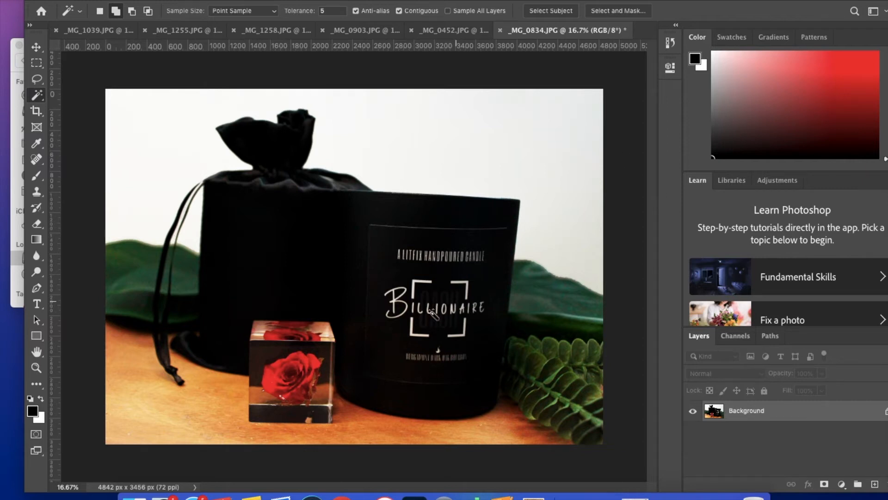
mouse_move(133, 402)
text(3)
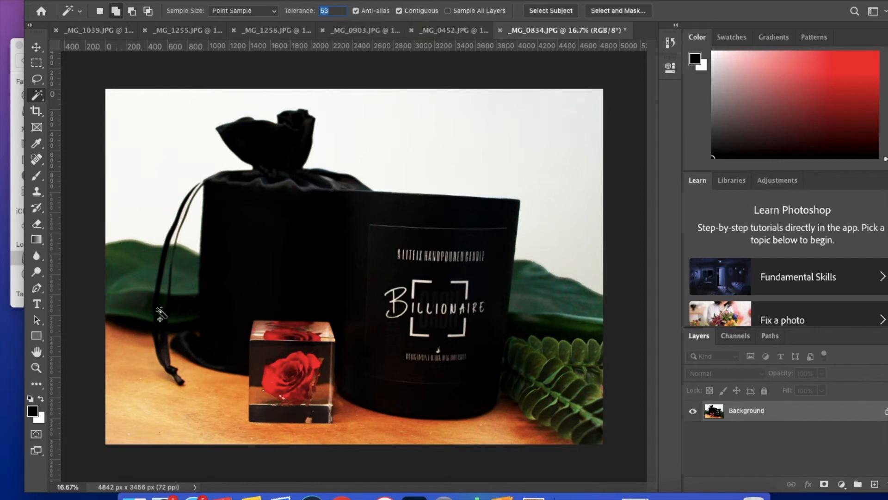
Step: Select the wooden tabletop patches by colour at tolerance 25, redoing the selection once
click(158, 412)
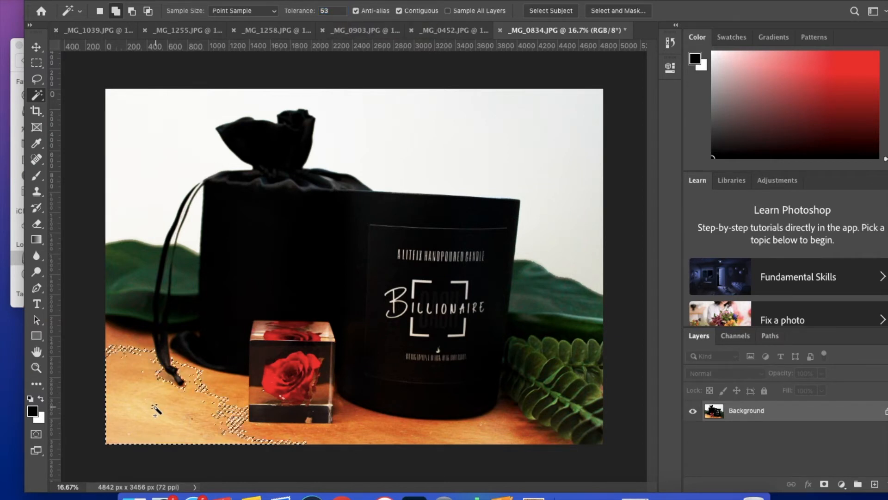
click(382, 426)
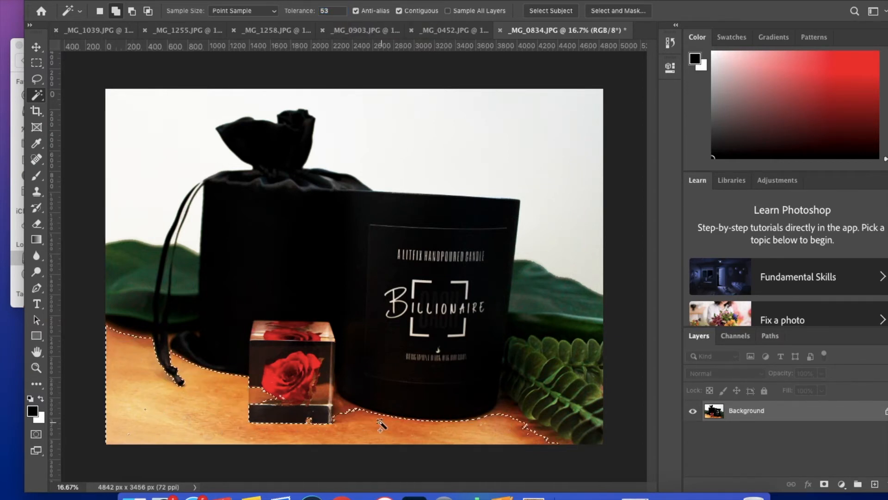
click(441, 445)
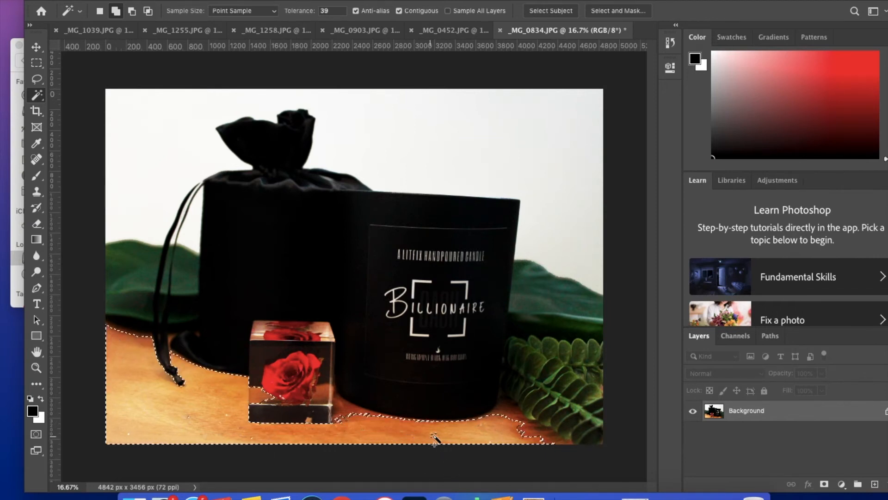
click(507, 427)
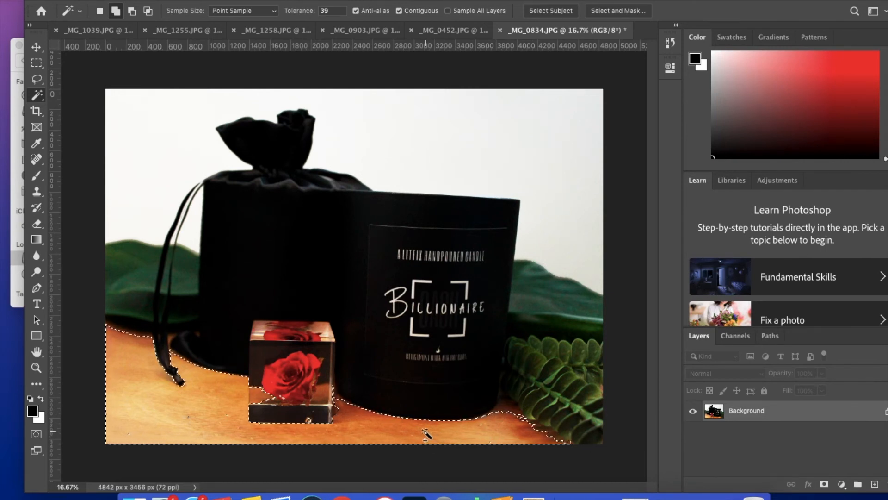
click(218, 391)
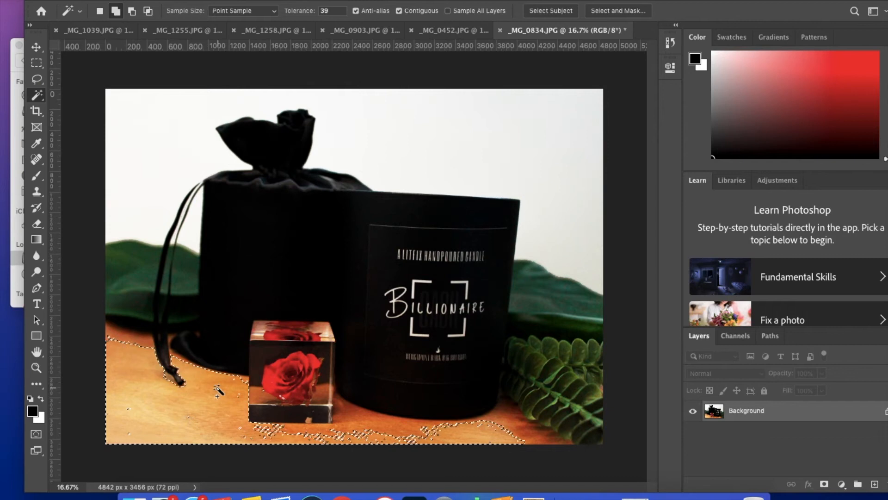
click(141, 342)
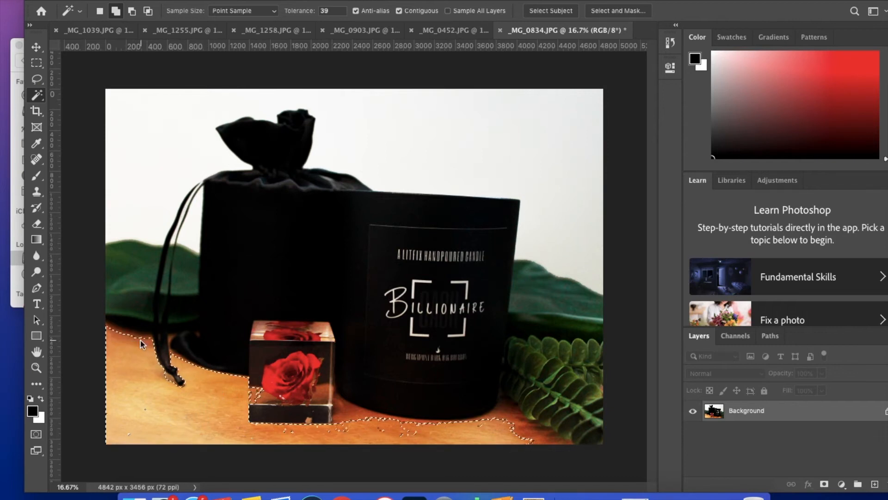
click(524, 429)
text(25)
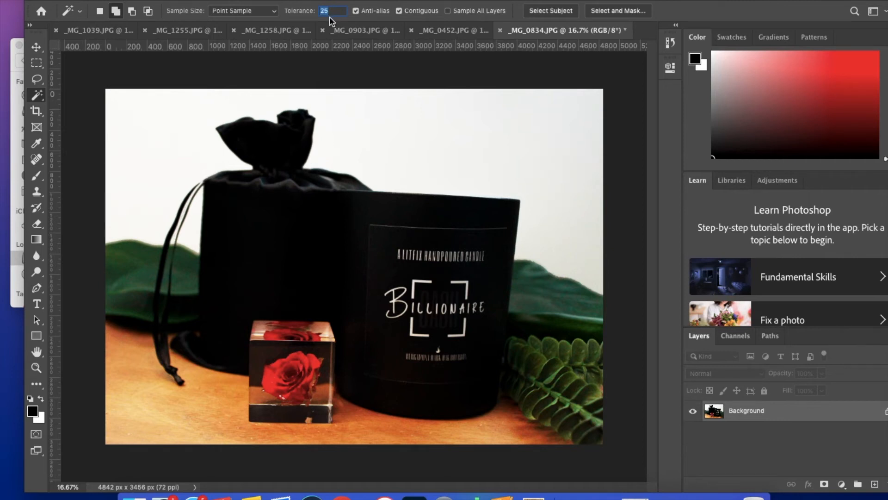
mouse_move(141, 399)
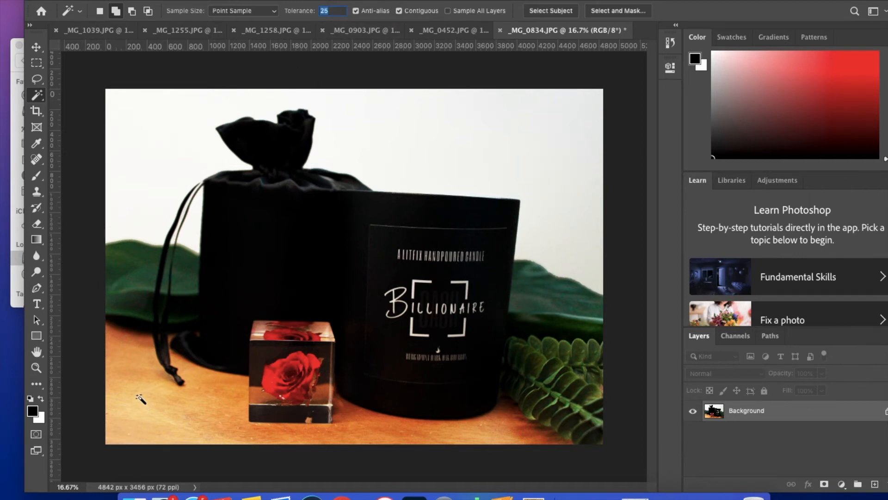
Step: Magic Wand-select the wooden tabletop around the products
click(142, 375)
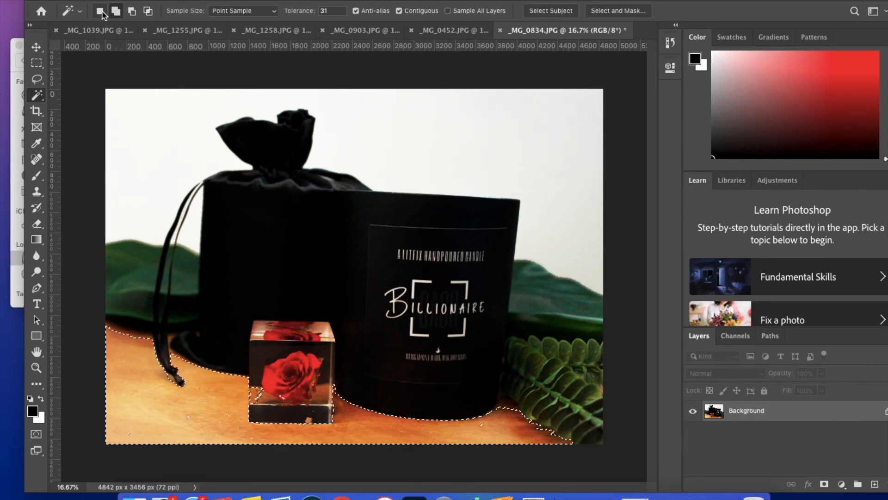
click(99, 10)
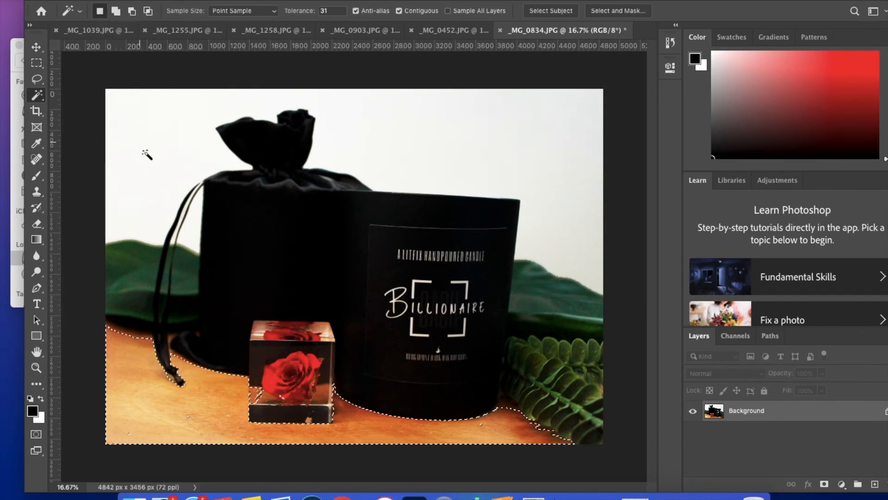
click(148, 417)
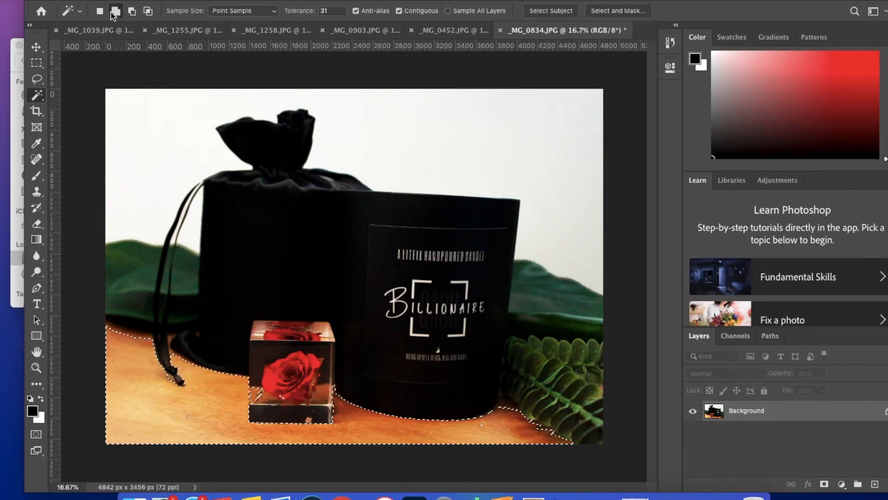
click(132, 11)
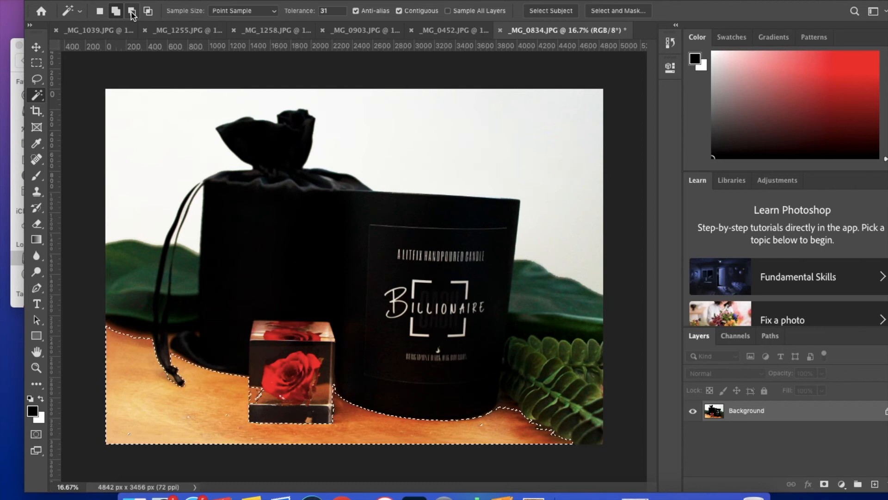
mouse_move(131, 11)
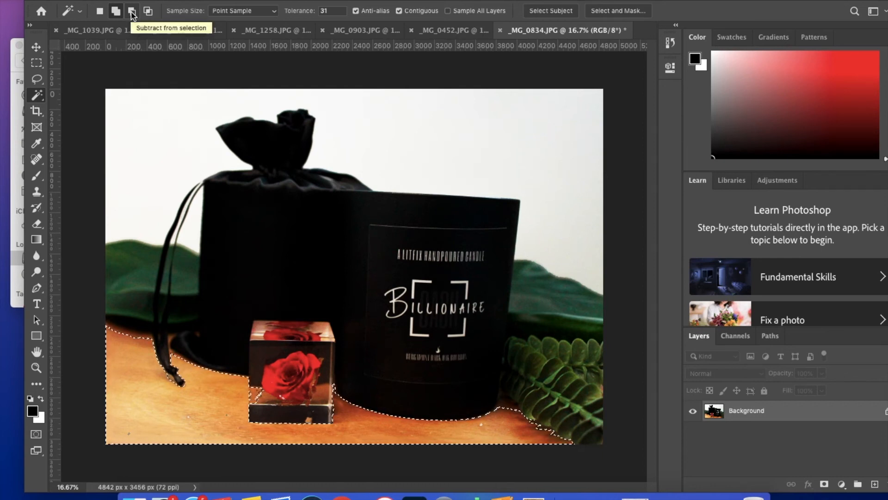
Step: Subtract the rose cube's base from the selection at tolerance 9
click(115, 11)
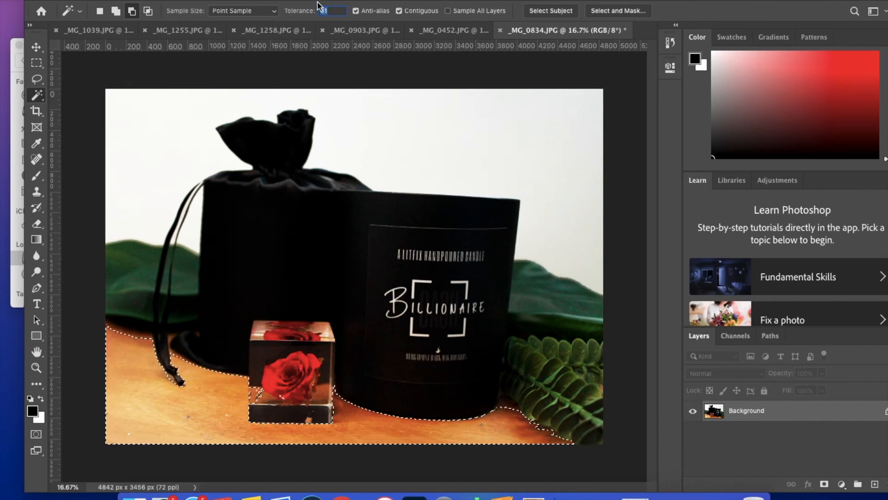
click(319, 250)
text(17)
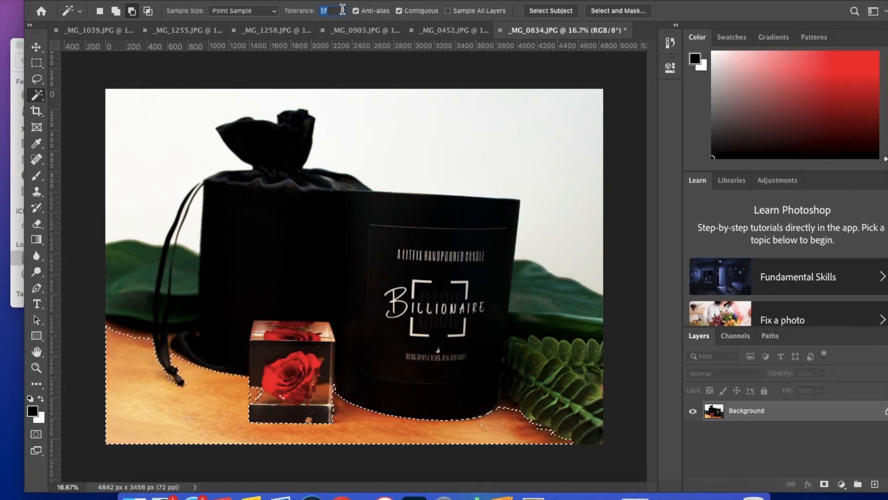
click(263, 363)
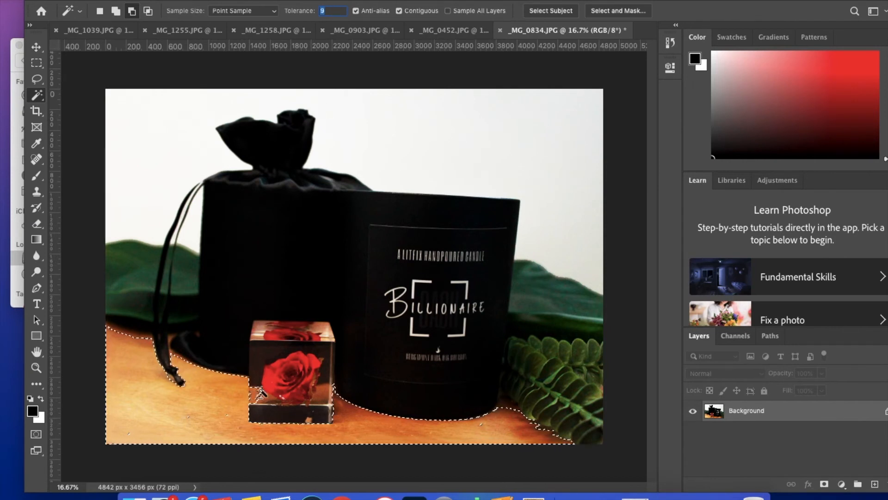
click(261, 405)
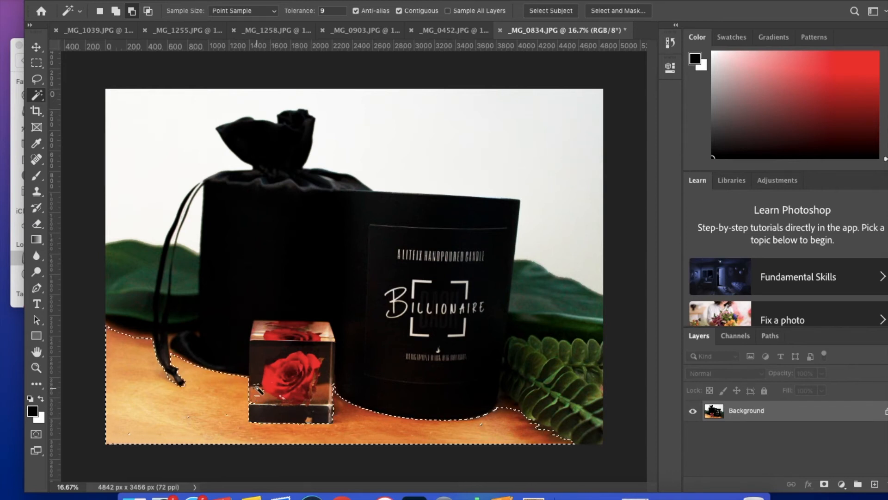
click(252, 379)
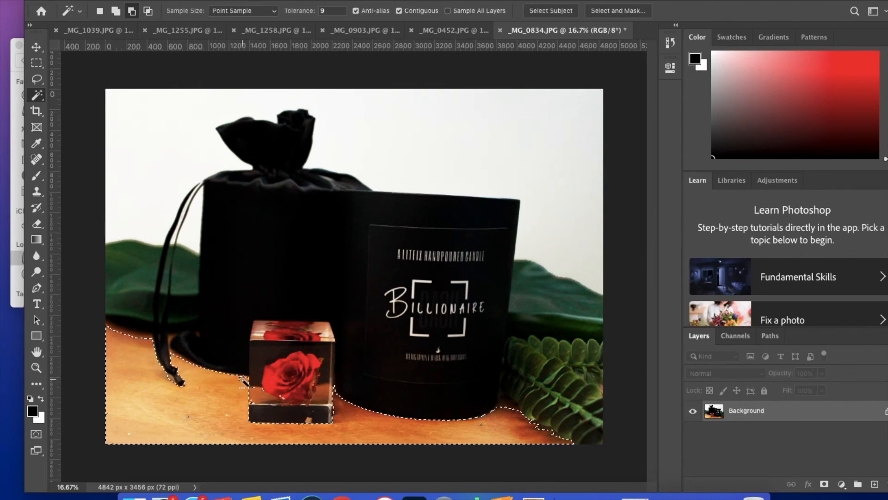
Step: Give the selected tabletop Brightness/Contrast plus Vibrance +31 and Saturation +6
click(255, 402)
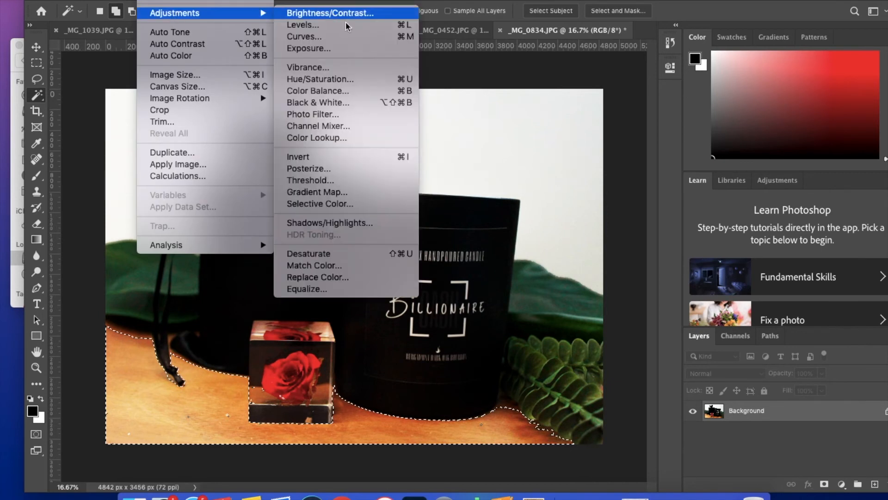
click(307, 67)
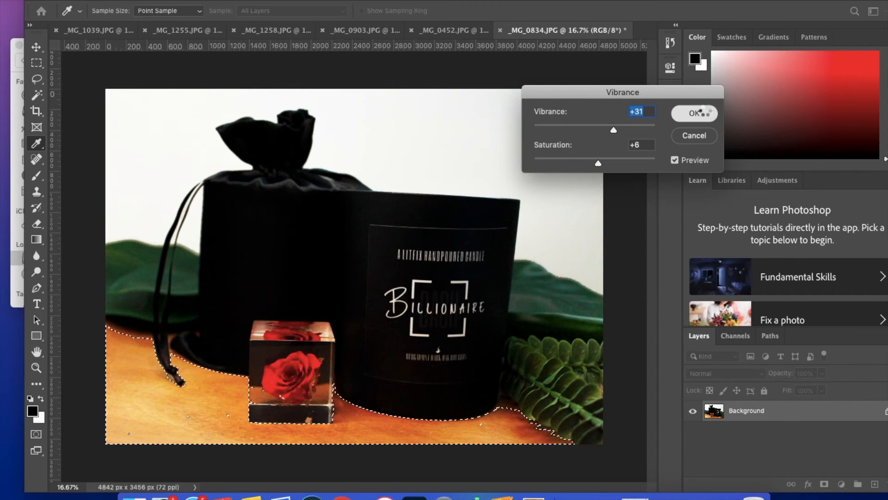
click(694, 113)
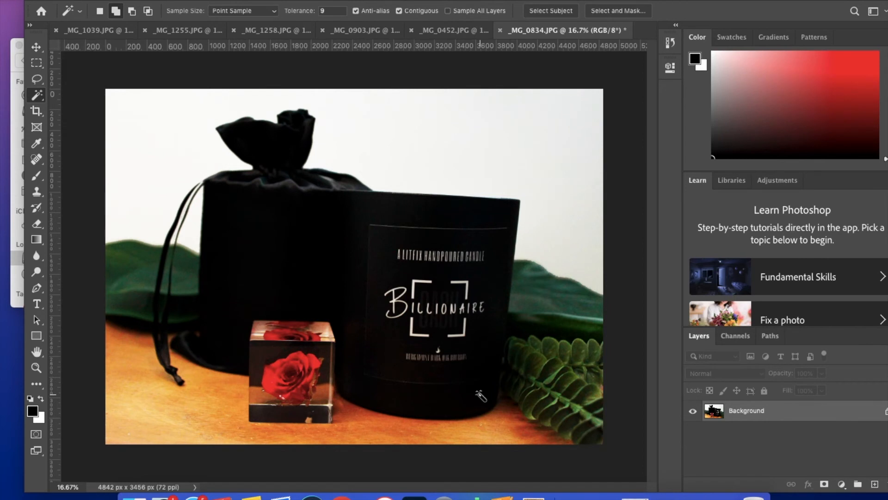
mouse_move(554, 305)
text(30)
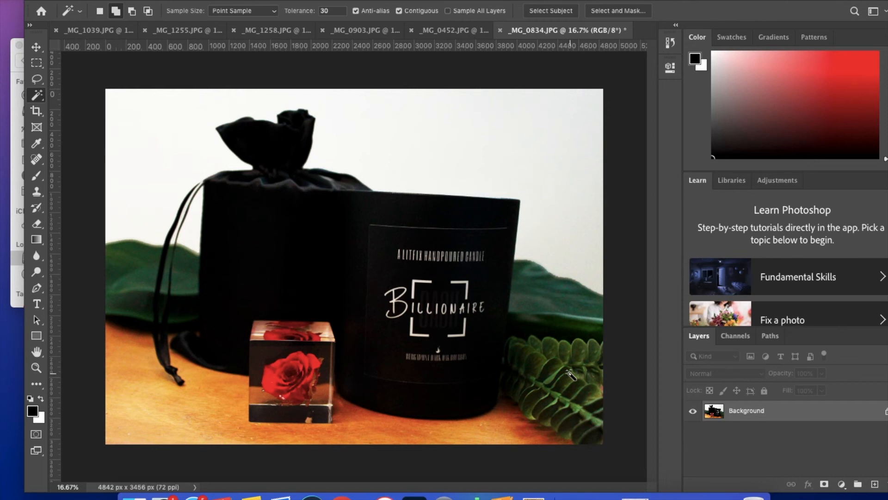
mouse_move(556, 433)
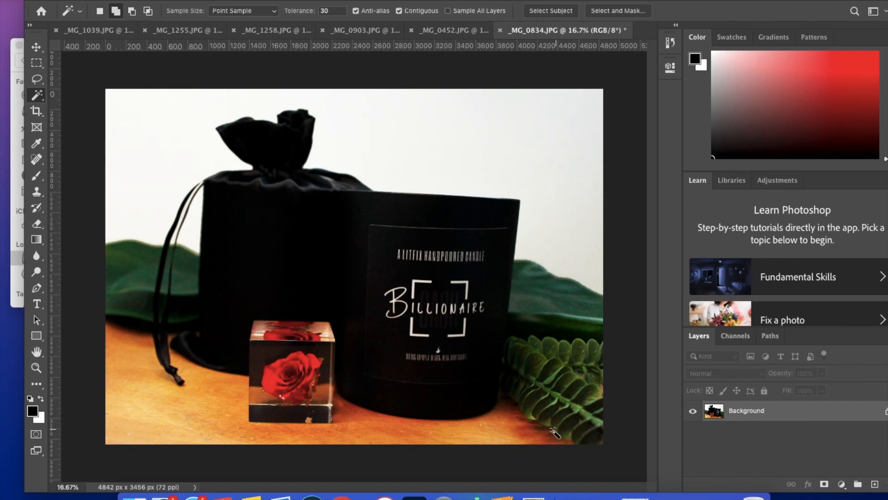
mouse_move(541, 330)
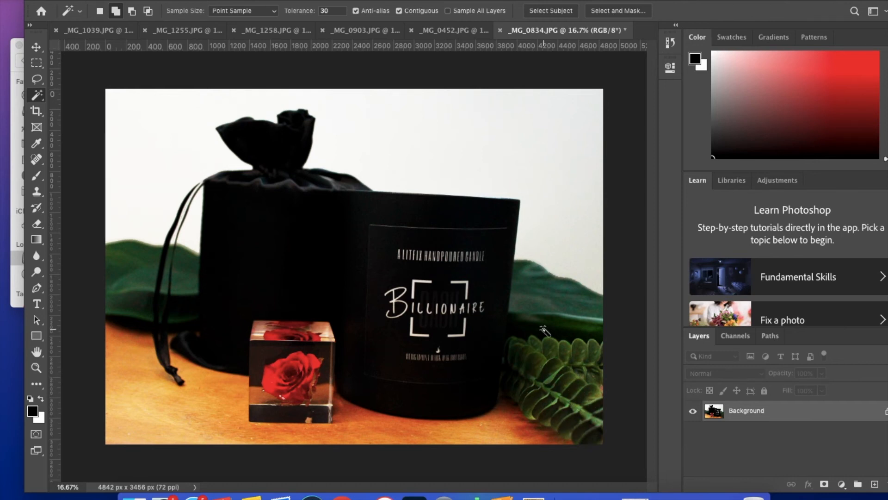
mouse_move(587, 310)
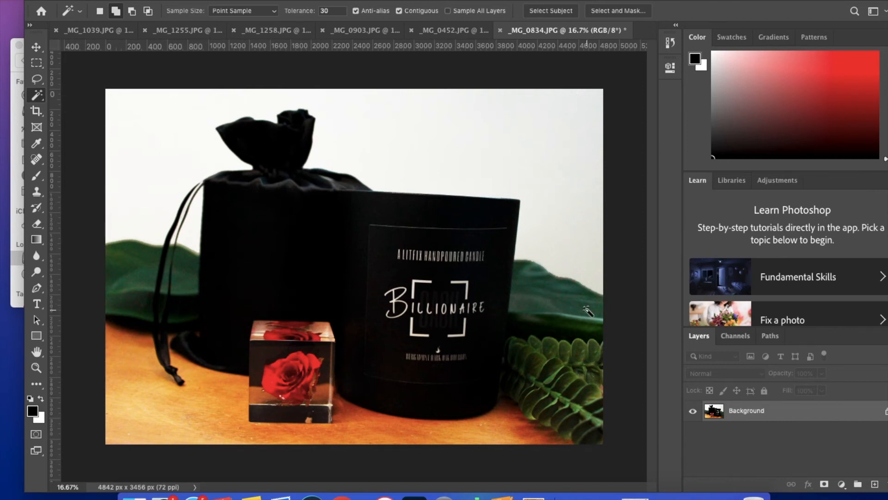
mouse_move(527, 289)
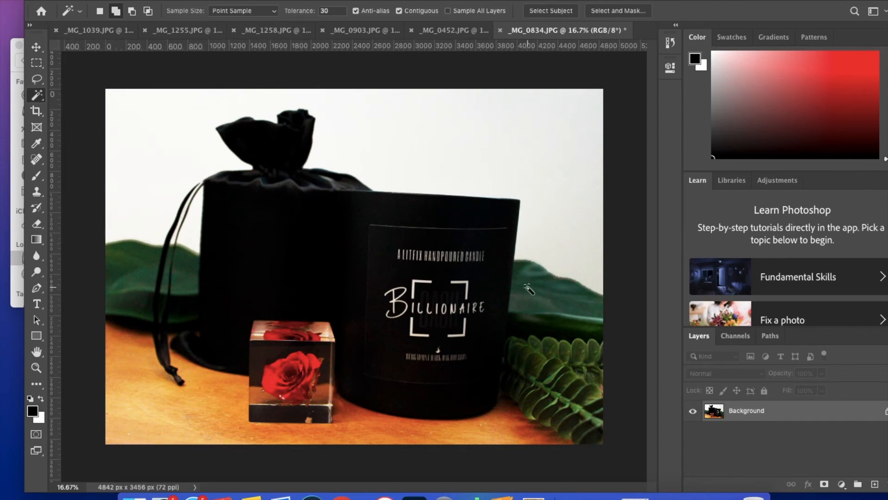
Step: Select the right and left large green leaves together at tolerance 19
click(531, 272)
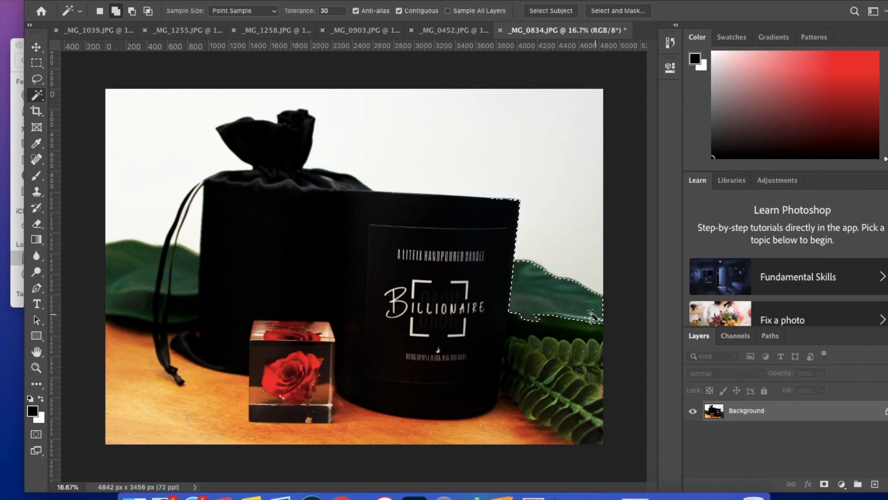
click(126, 298)
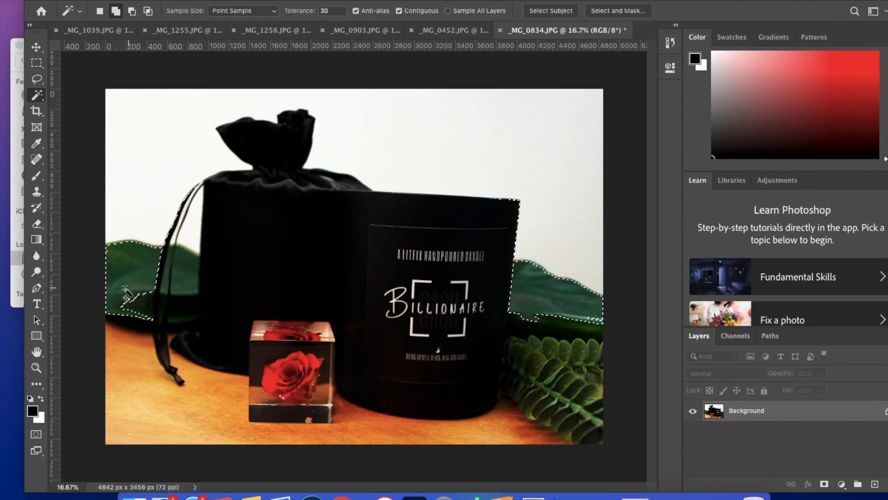
click(191, 274)
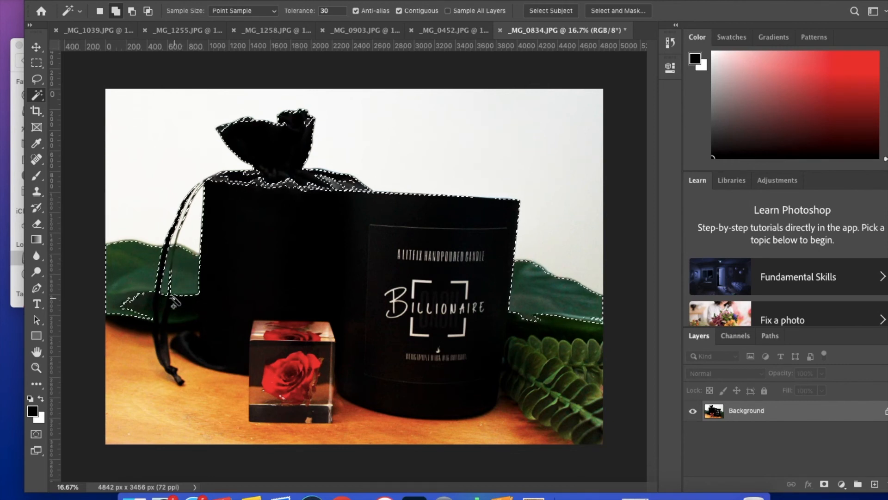
click(560, 316)
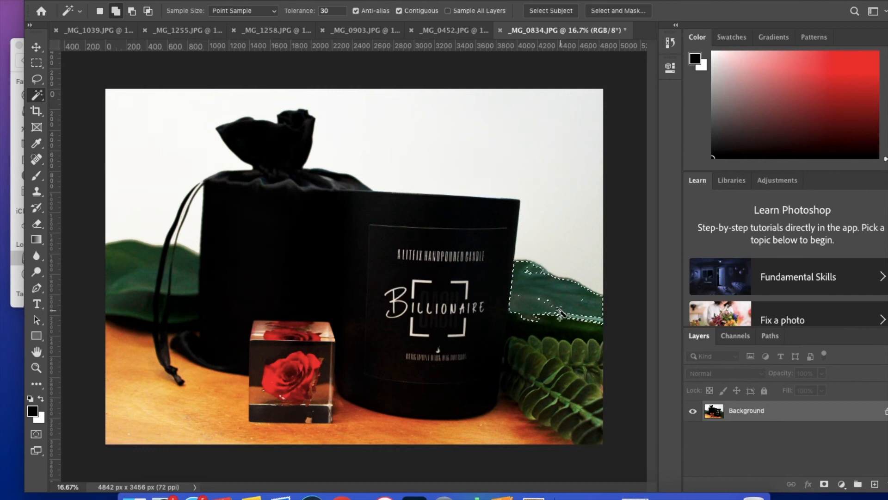
click(117, 270)
text(19)
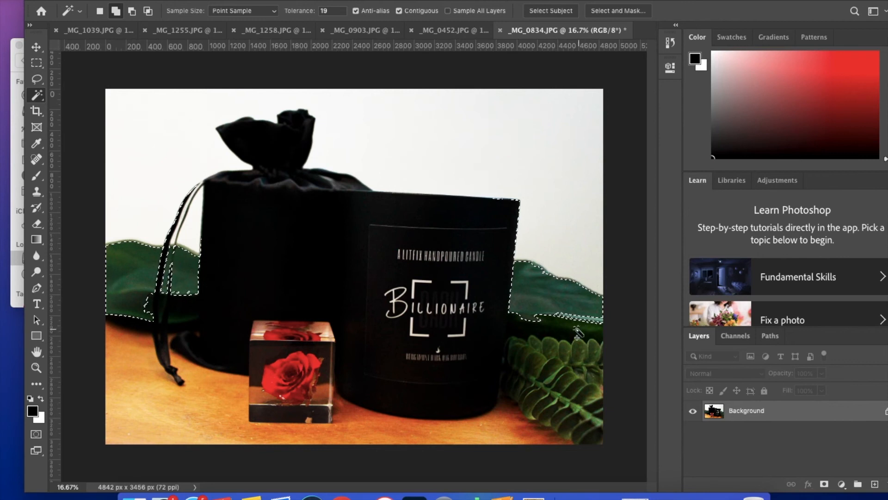
click(199, 2)
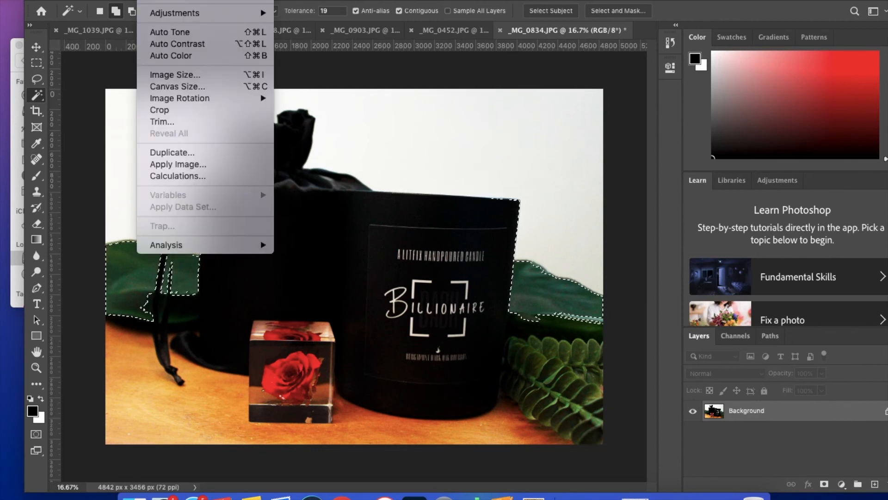
mouse_move(174, 13)
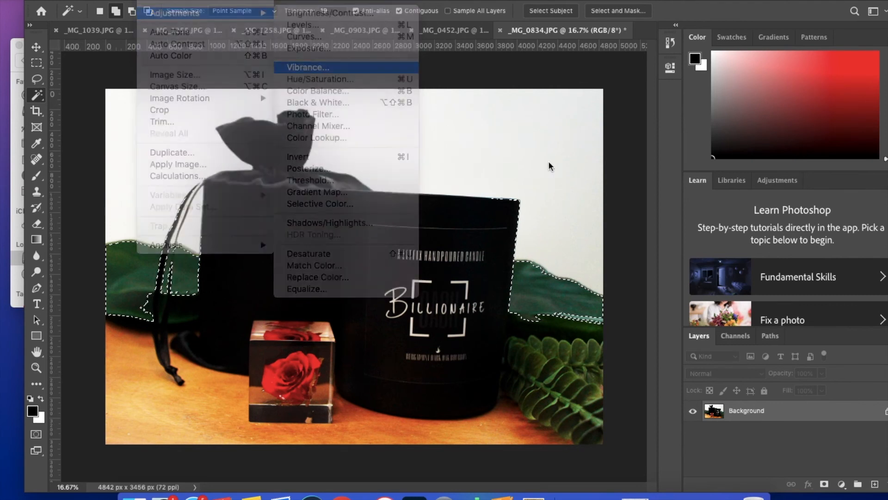
Step: Apply a Vibrance adjustment to the selected leaves
click(306, 67)
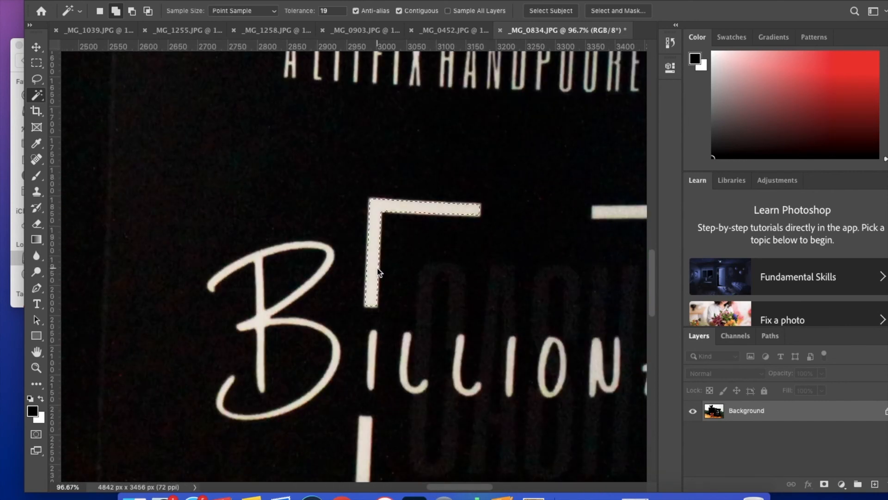
Step: Set Magic Wand tolerance to 27 and add the logo's lower bracket corner to the selection
triple_click(330, 10)
text(27)
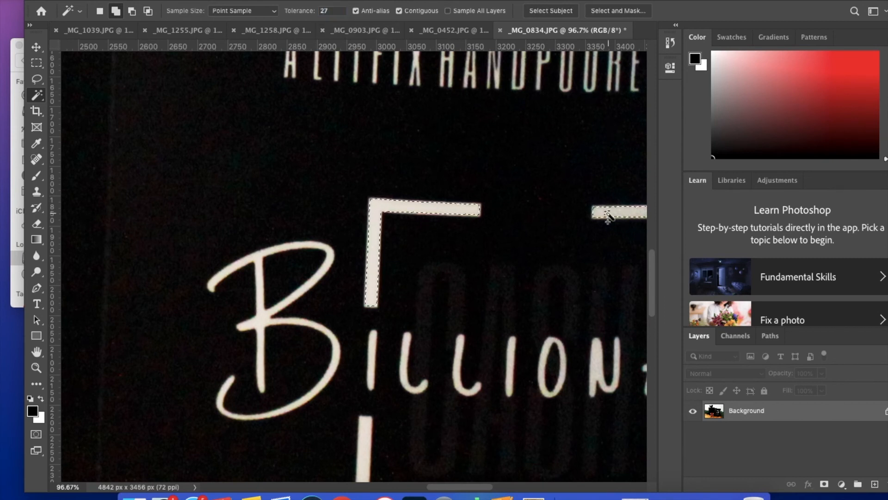
scroll(down, 3)
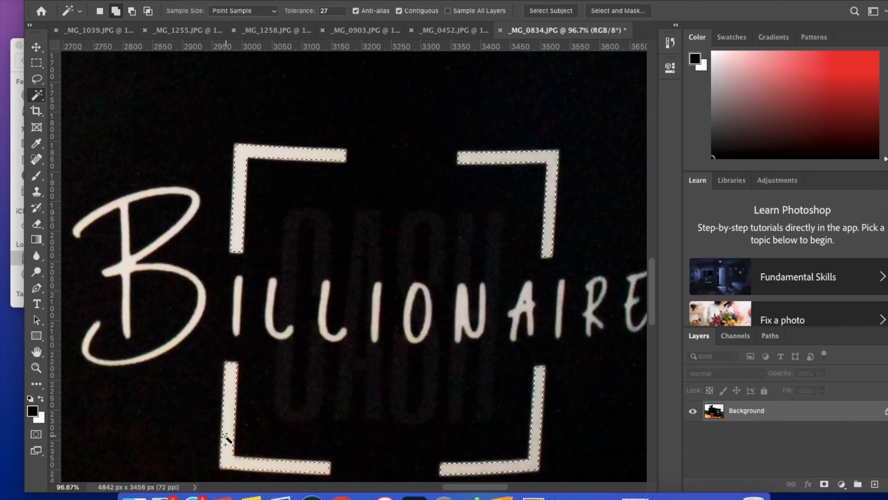
click(167, 249)
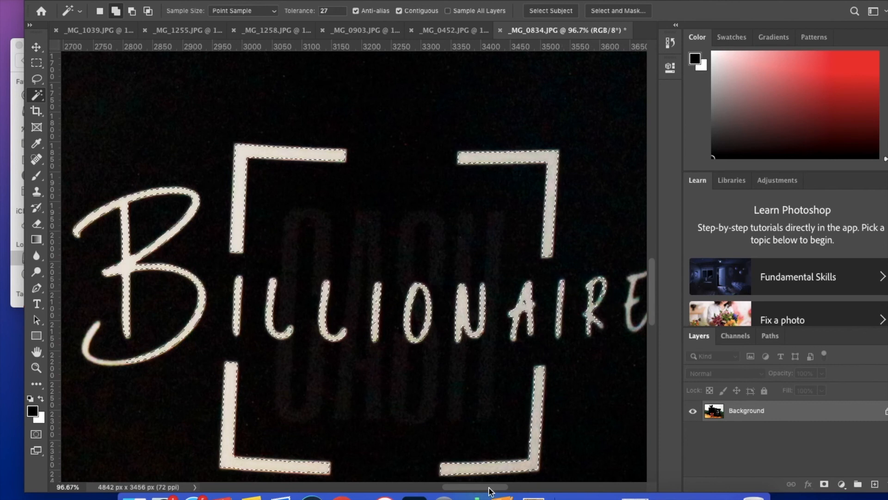
scroll(right, 3)
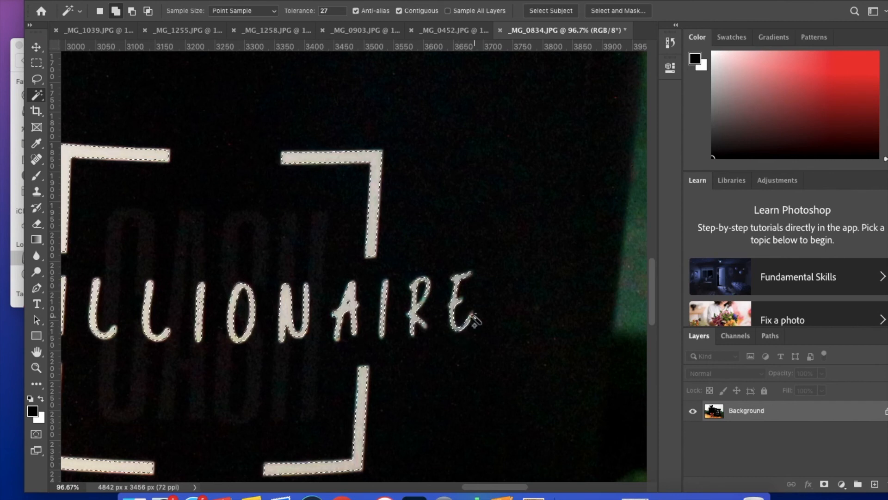
scroll(left, 3)
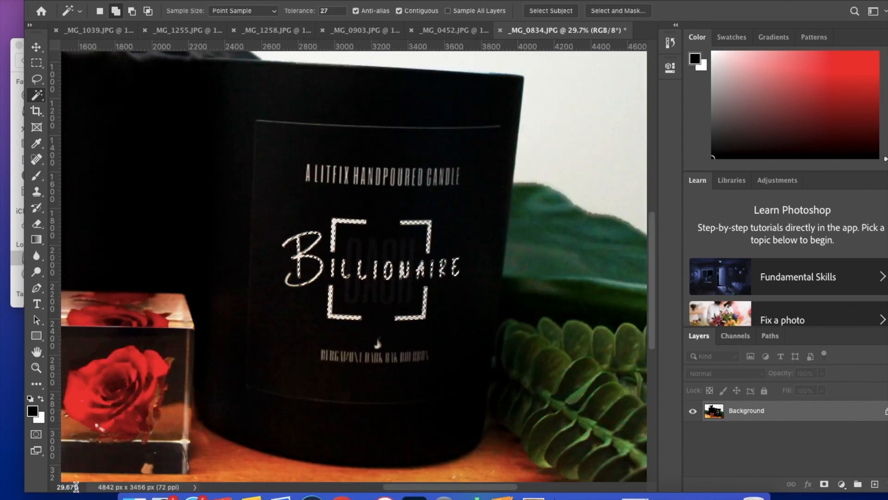
Step: Raise Brightness/Contrast brightness to 150 on the selected Billionaire label lettering
click(179, 4)
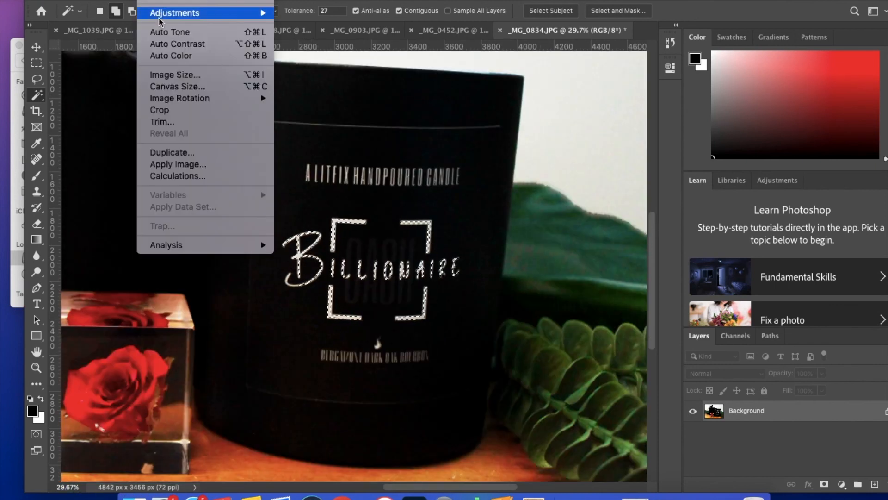
click(175, 13)
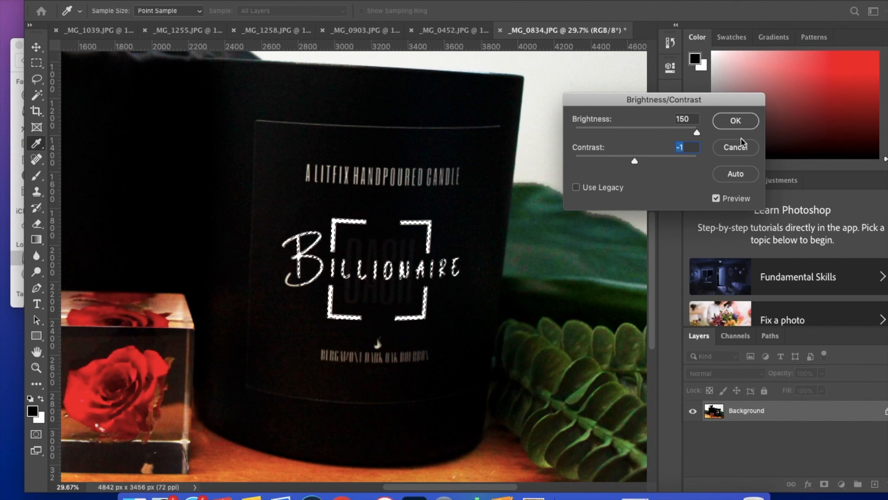
click(734, 121)
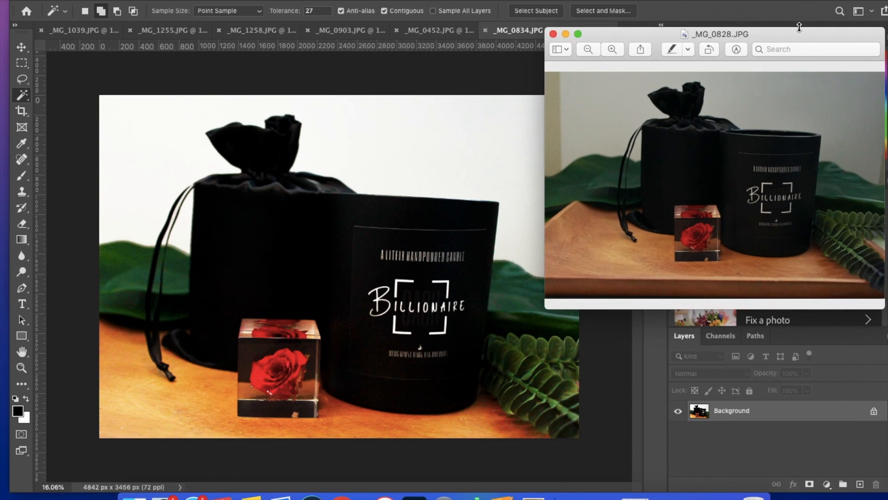
mouse_move(775, 169)
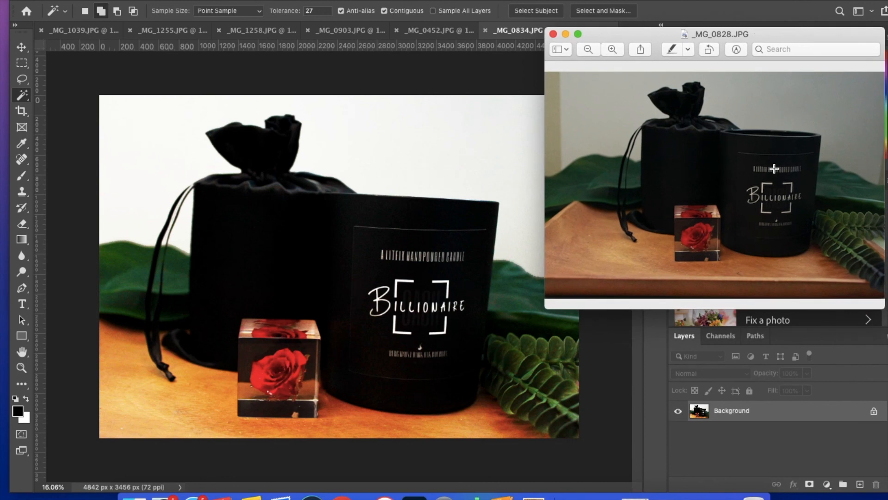
mouse_move(172, 380)
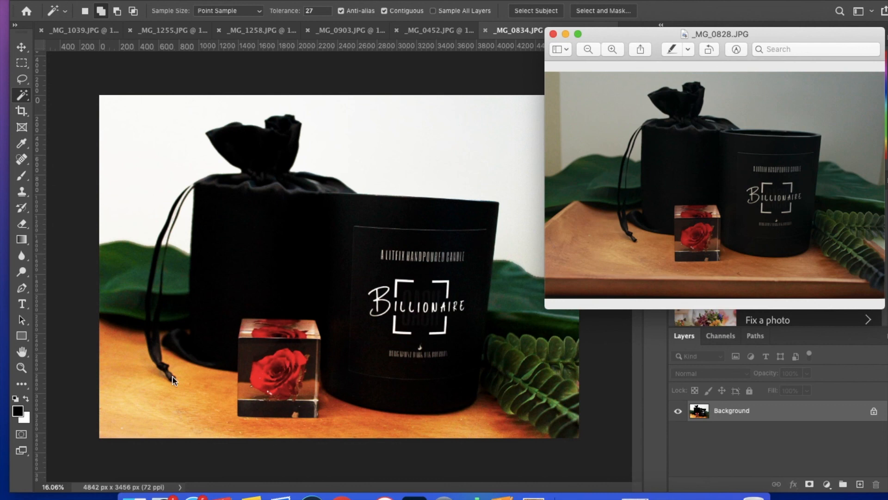
mouse_move(396, 482)
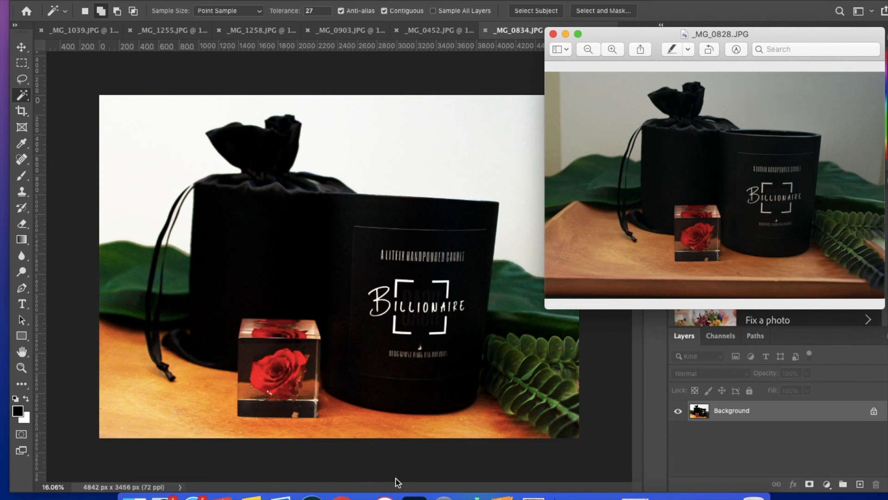
mouse_move(374, 487)
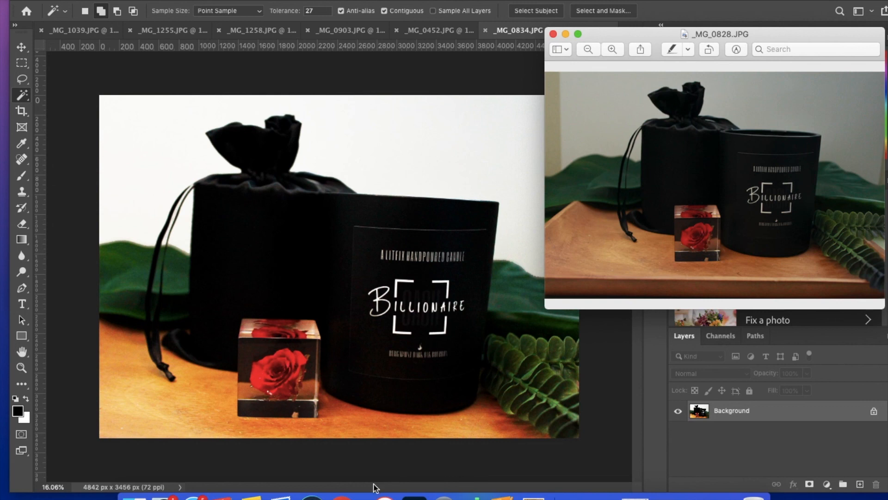
mouse_move(421, 485)
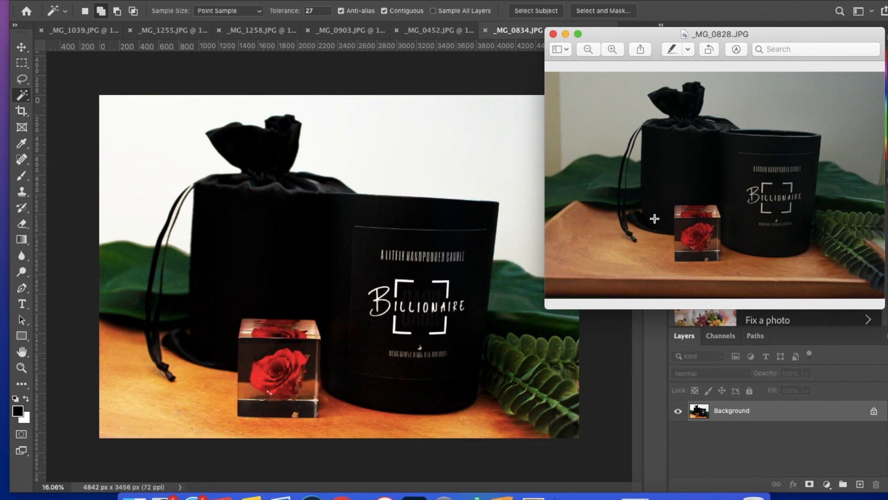
mouse_move(246, 414)
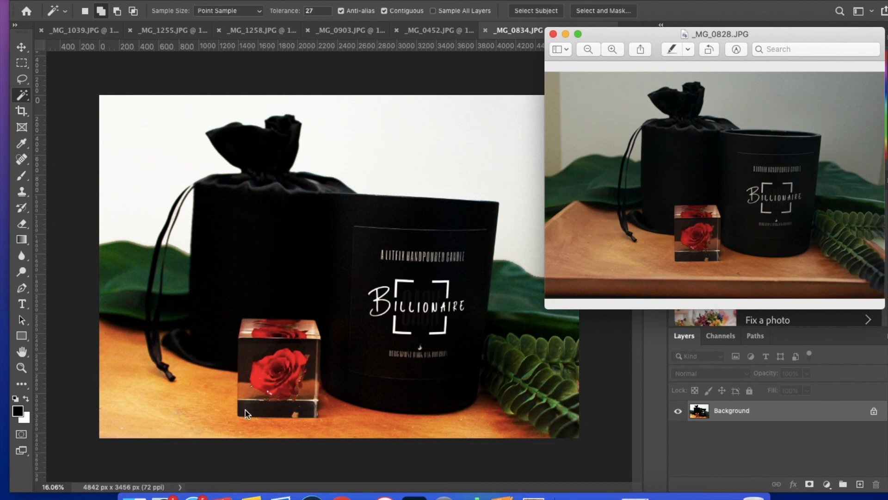
mouse_move(396, 482)
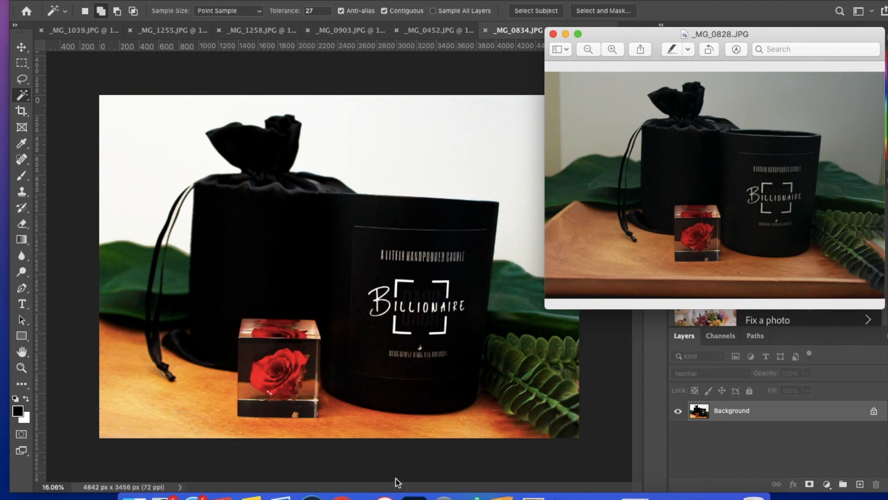